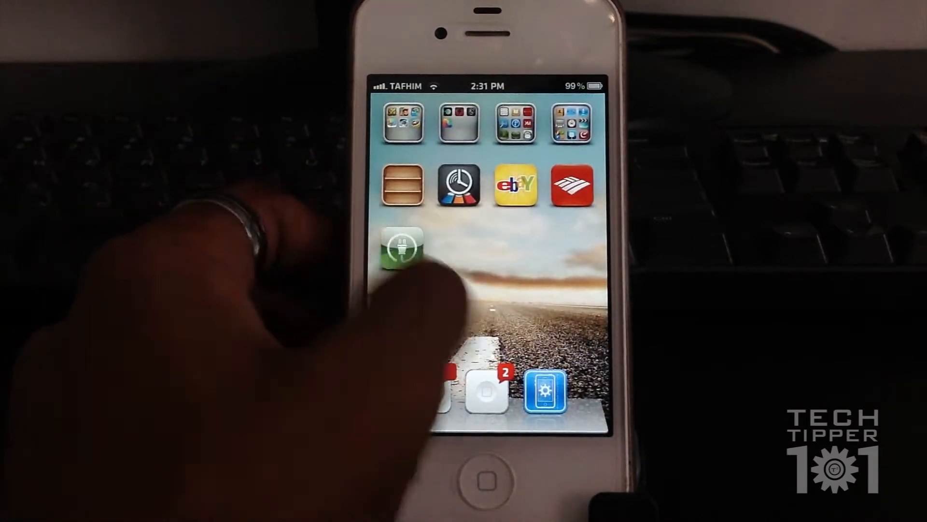
Swipe across the home screen toward Settings and the installed-tweaks list with Barrel
scroll(left, 3)
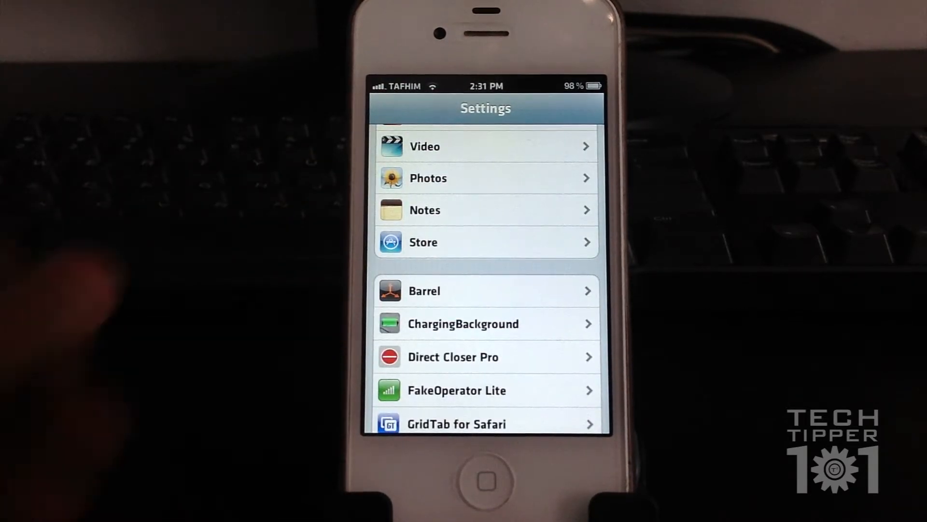
View Barrel's settings showing Mode set to Page Zoom, then return to the home screen
click(485, 291)
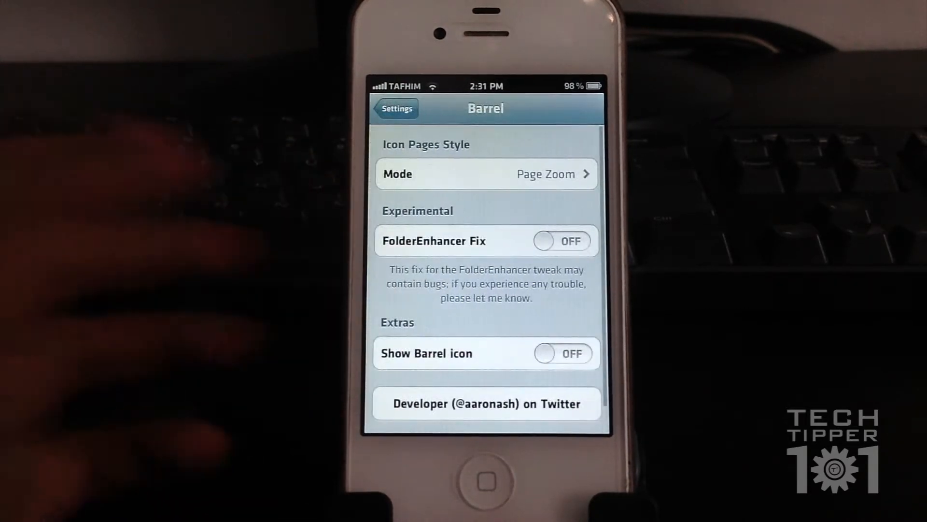
click(485, 173)
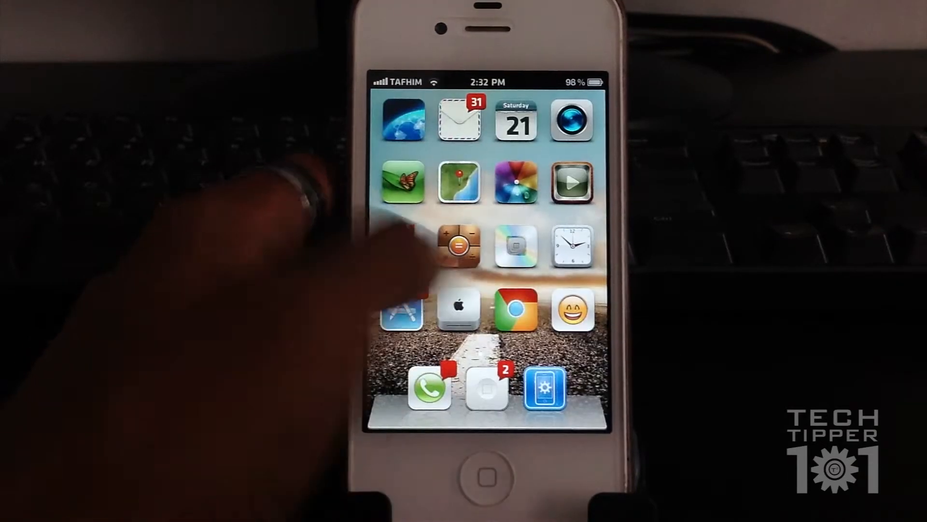
Swipe between home screen pages to watch the Page Zoom transition before returning to Barrel
scroll(left, 3)
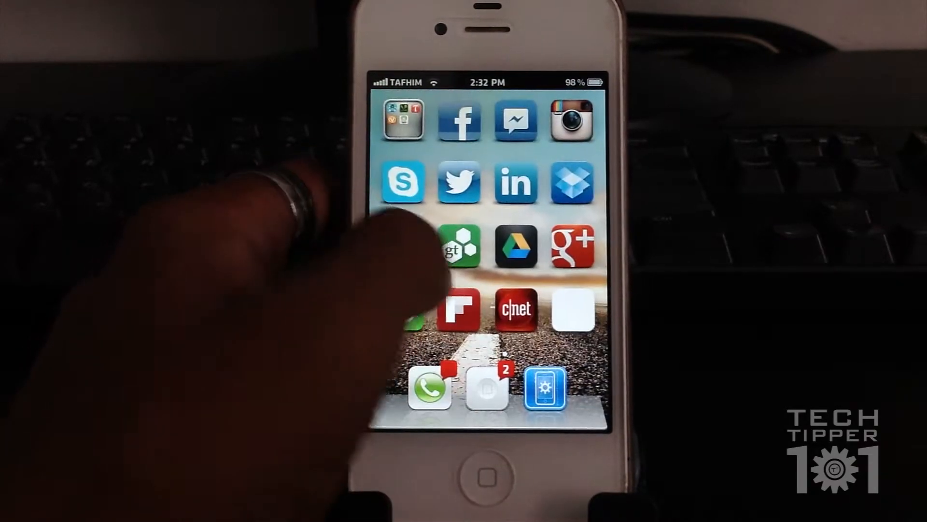
scroll(left, 3)
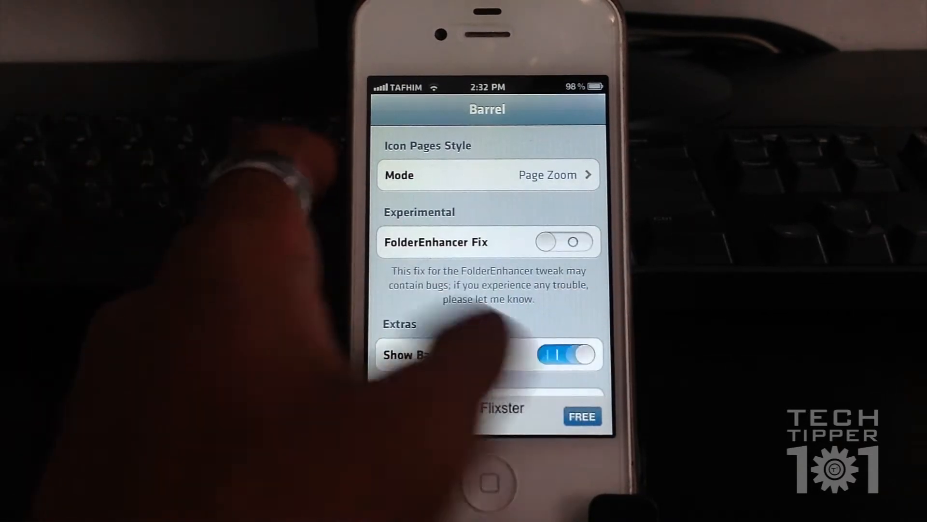
Bring up Barrel's Mode list of page transitions, currently showing Random checked
click(486, 175)
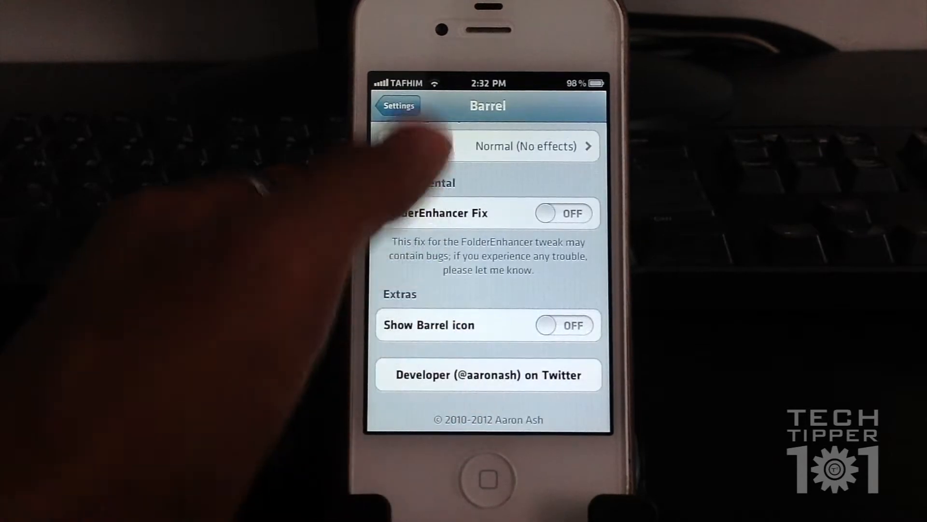
click(525, 146)
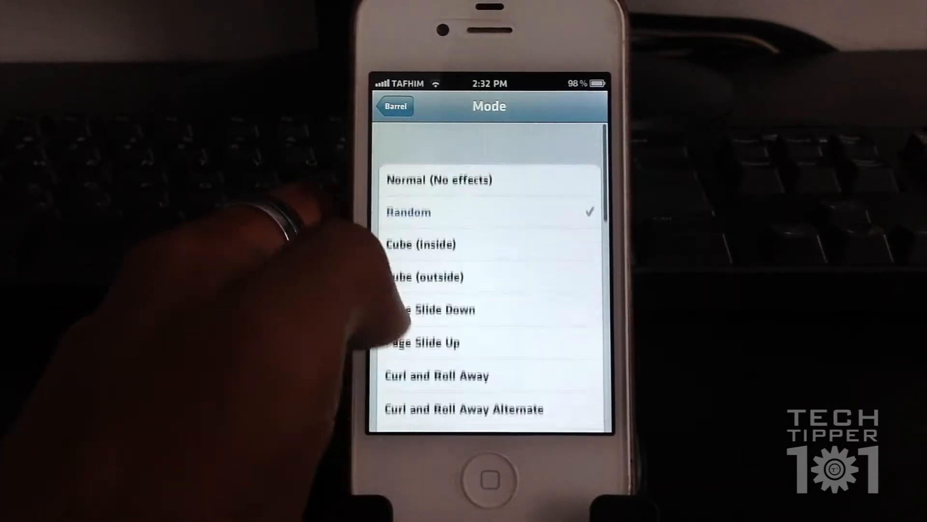
Scroll the Mode list to choose a transition effect to try on the home screen
scroll(up, 3)
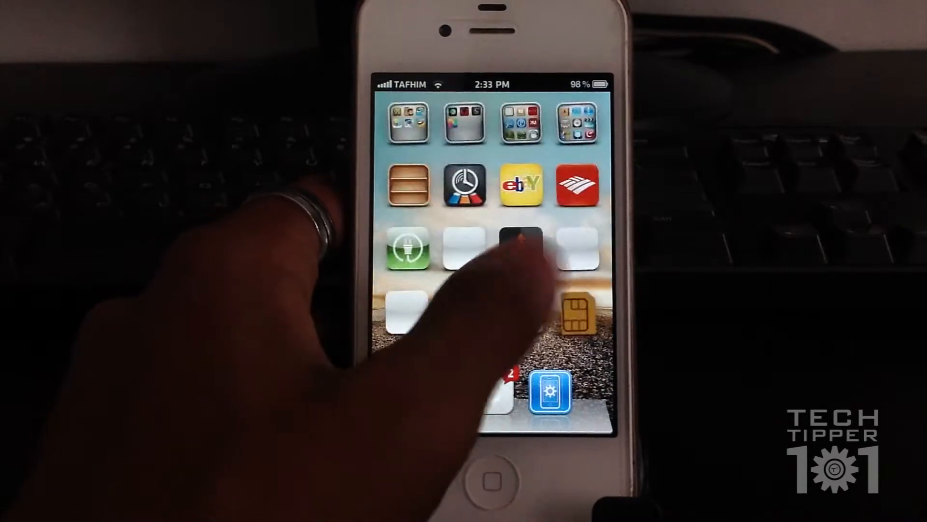
Swipe home screen pages to preview the transition, then revisit Barrel's Mode list
scroll(left, 3)
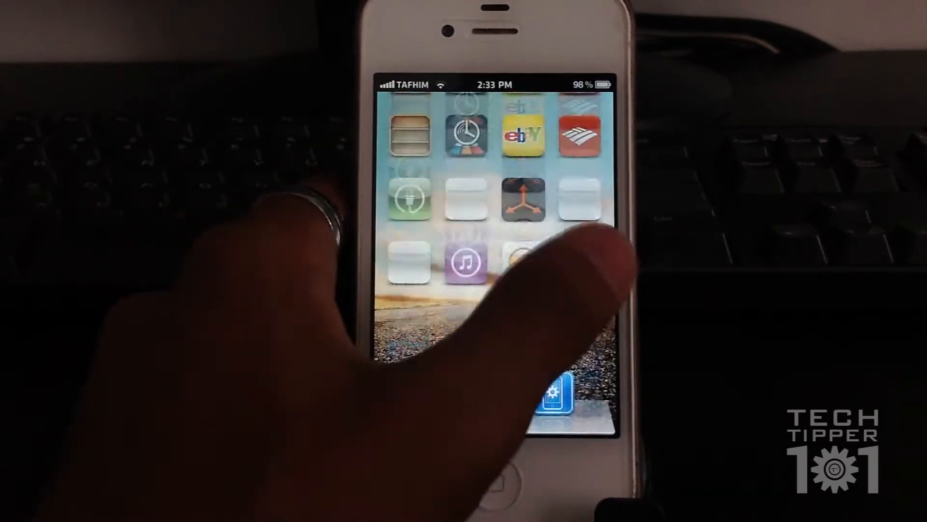
scroll(down, 3)
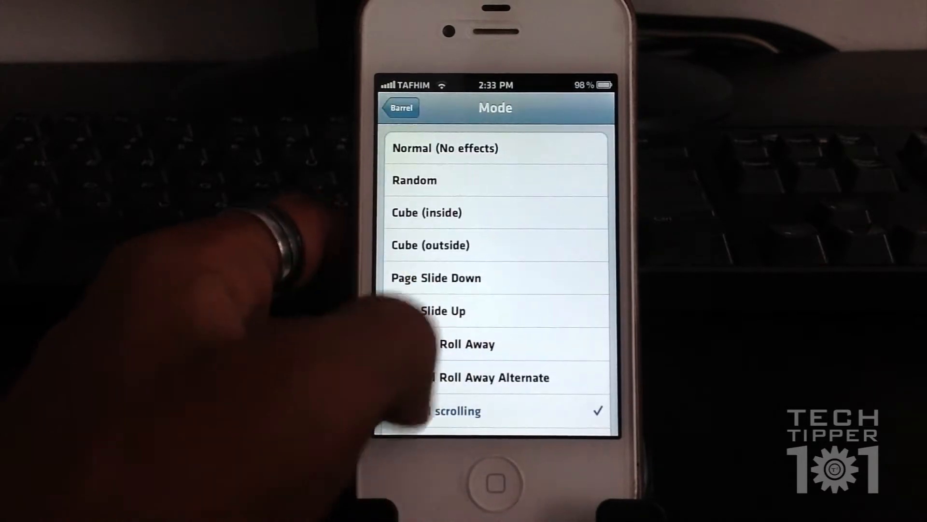
Choose a scrolling-style transition mode and swipe a home screen page to try it
scroll(up, 3)
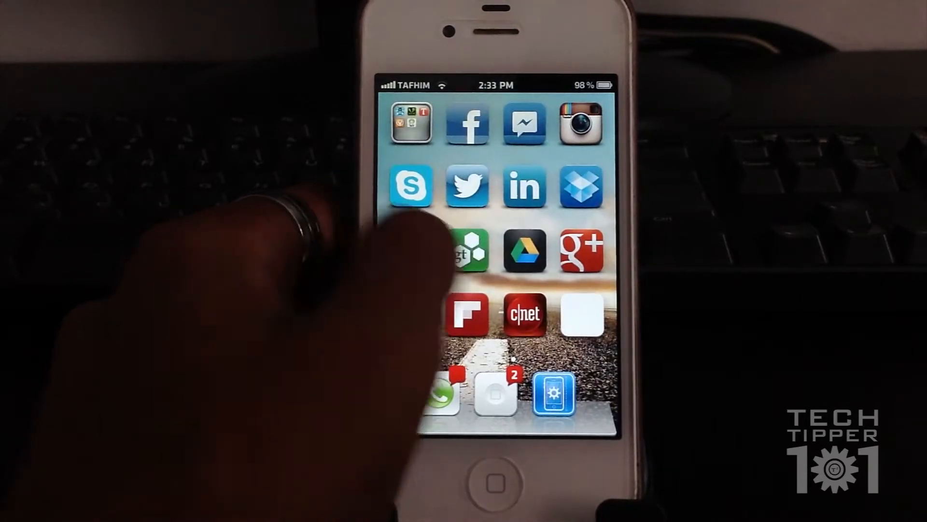
scroll(left, 3)
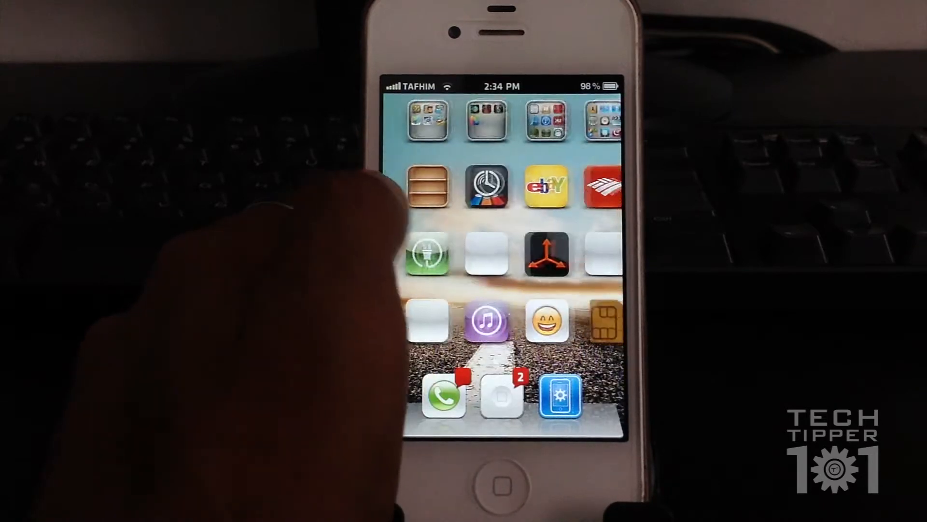
Swipe through several home screen pages to preview Barrel's scrolling transition
scroll(left, 3)
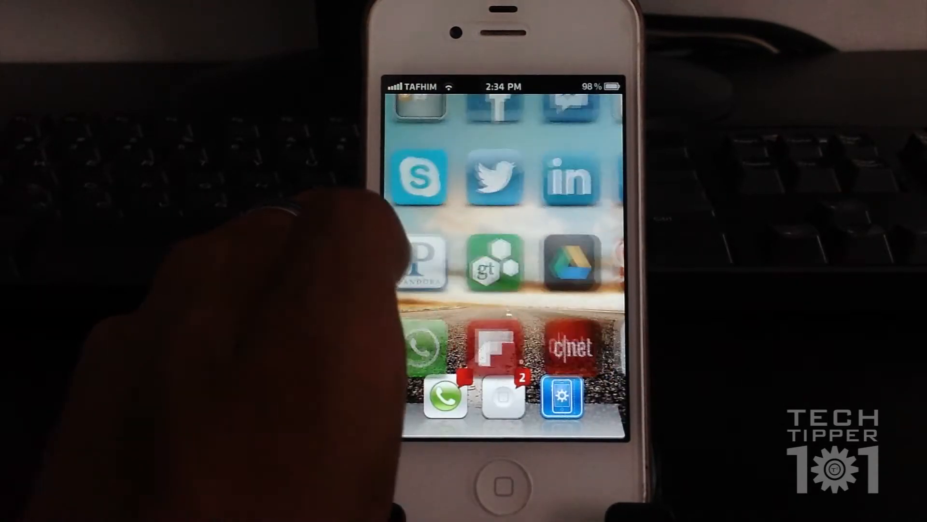
scroll(left, 3)
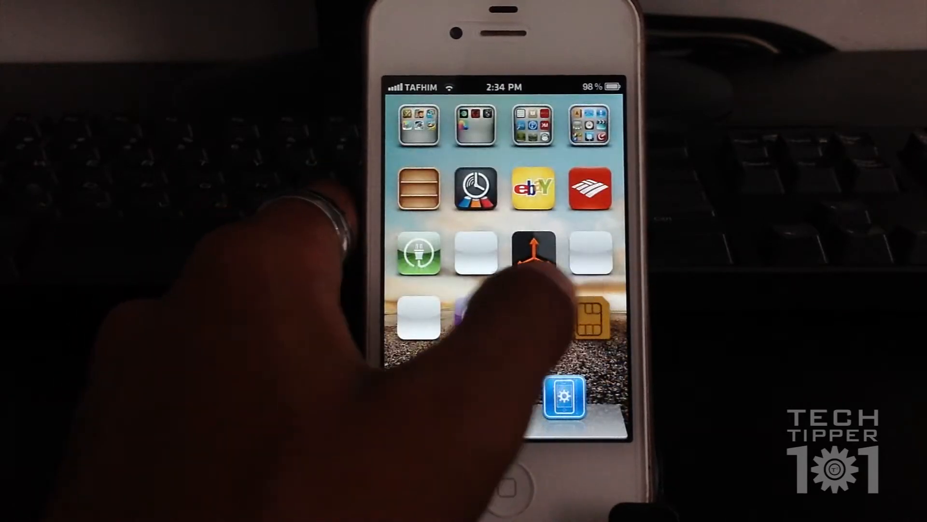
scroll(left, 3)
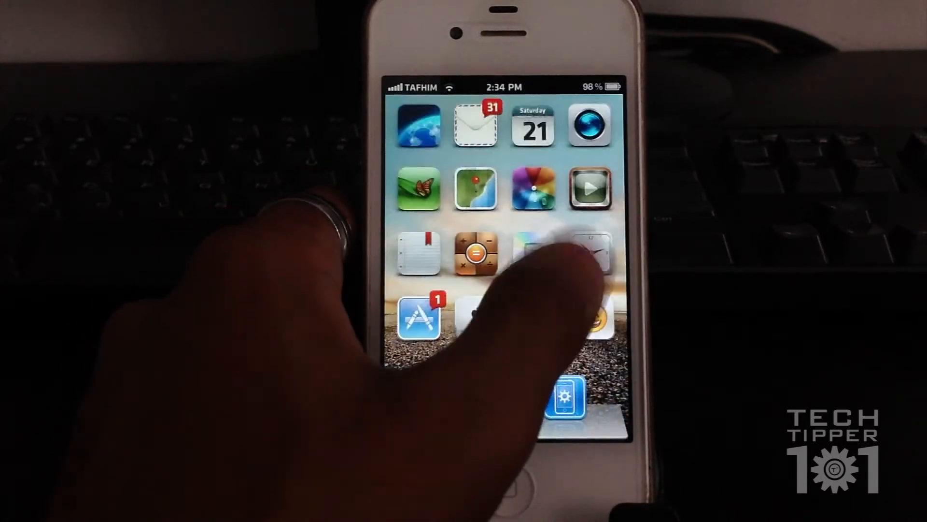